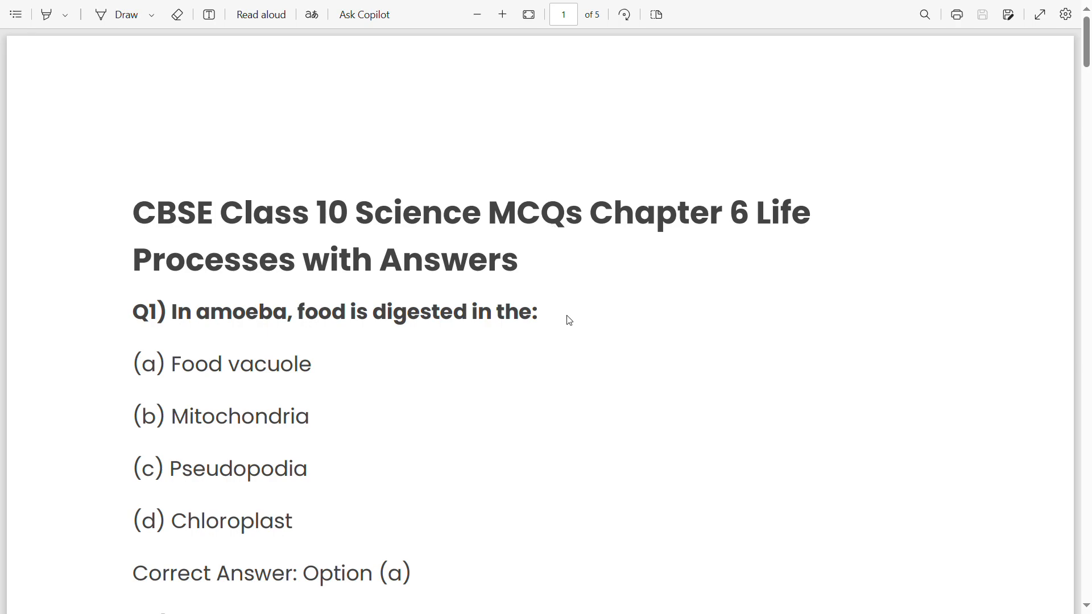
Step: Start Read aloud narration of the Class 10 Science MCQ PDF from the chapter title and Q1
{"action": "left_click", "coordinate": [260, 14]}
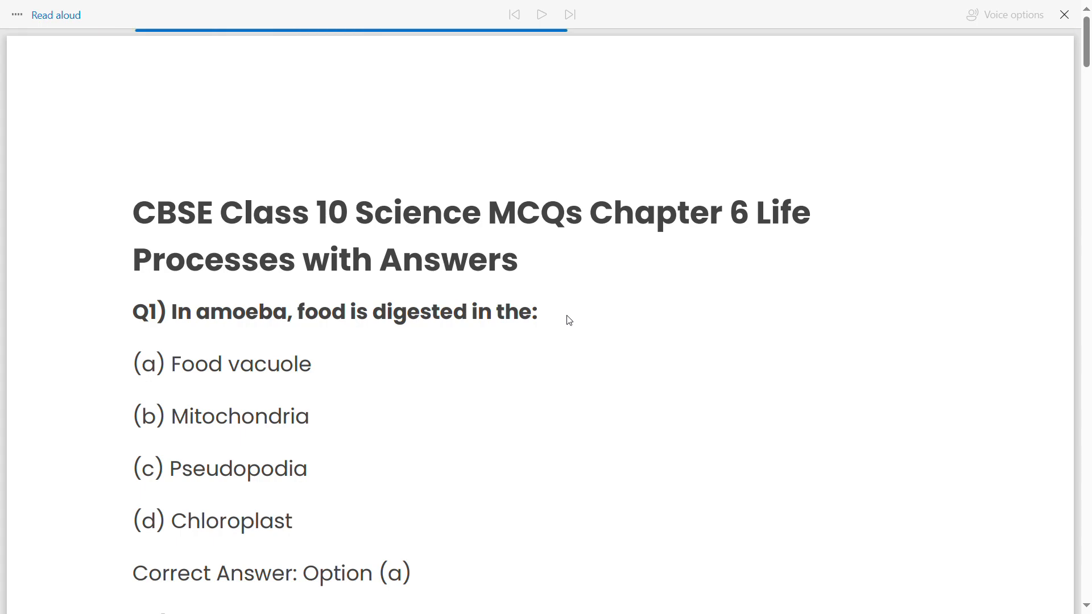
{"action": "left_click", "coordinate": [541, 14]}
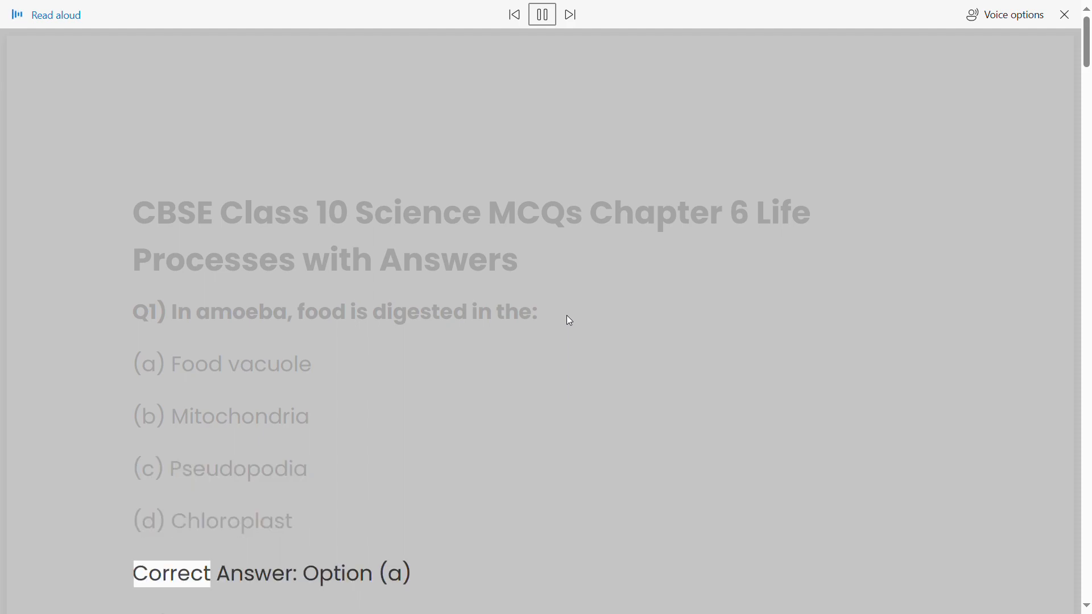
Step: Follow the narration down the page through Q2 into Q3's peristaltic movement option
{"action": "scroll", "scroll_direction": "down", "scroll_amount": 3}
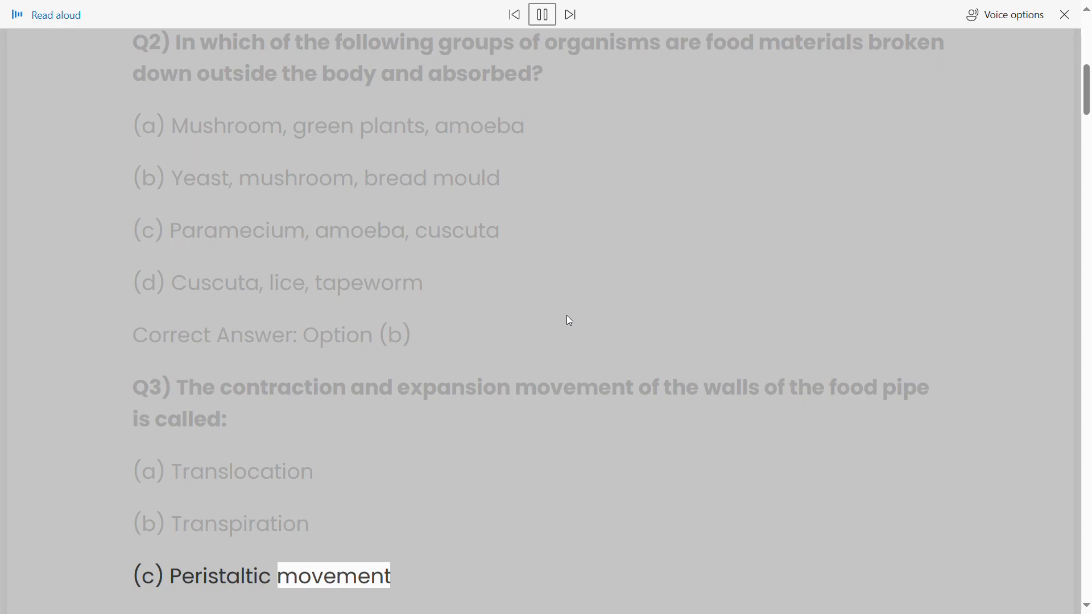
Step: Follow the narration down through Q4–Q13 until Q14 on phloem food transport appears
{"action": "scroll", "scroll_direction": "down", "scroll_amount": 3}
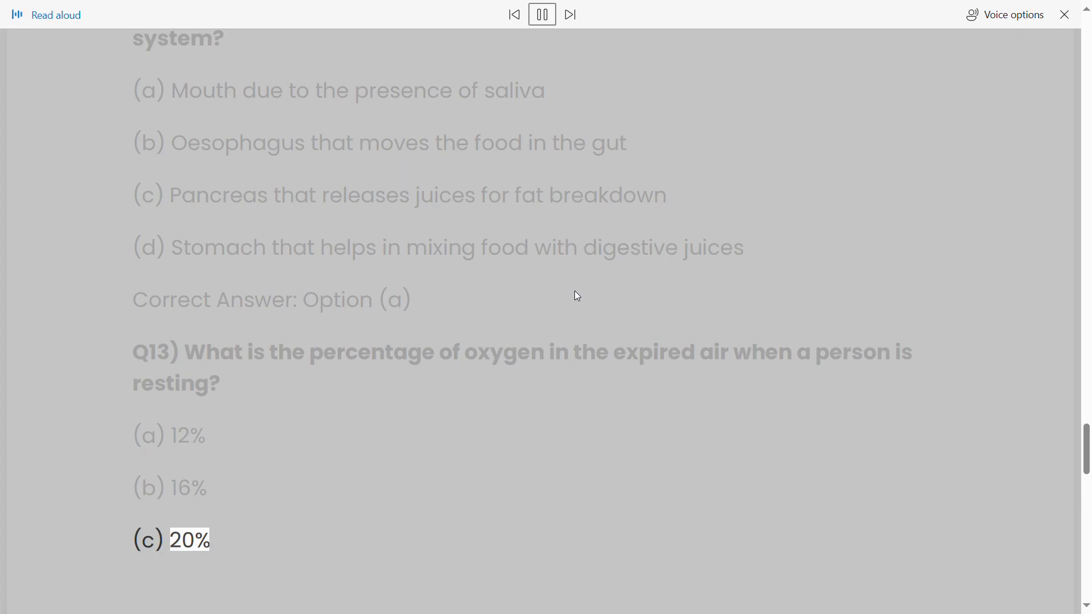
{"action": "scroll", "scroll_direction": "down", "scroll_amount": 3}
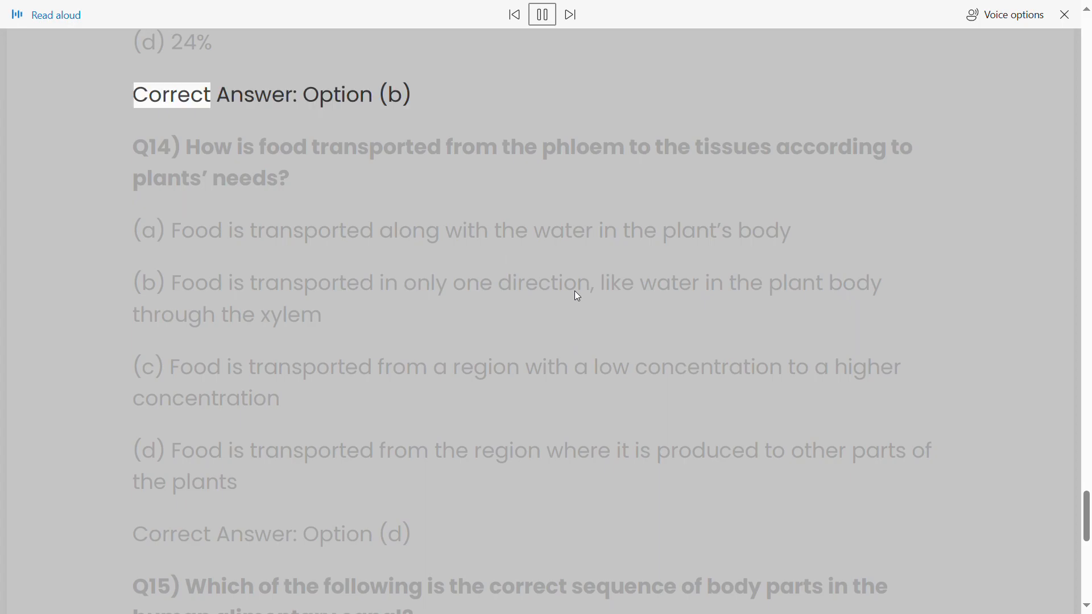